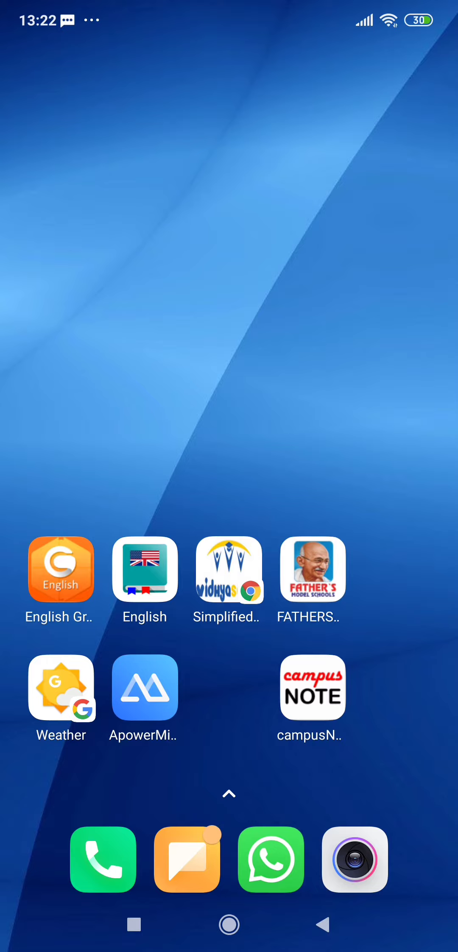
# Step: Swipe across the home screen to reach and launch the FATHERS school app
pyautogui.hscroll(-3)
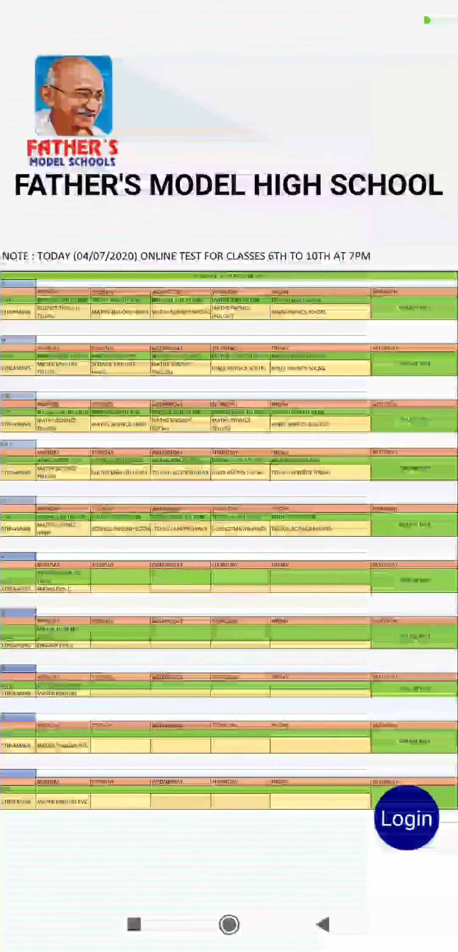
# Step: Log in past the timetable splash and dismiss the welcome dialog to reach the dashboard
pyautogui.click(406, 816)
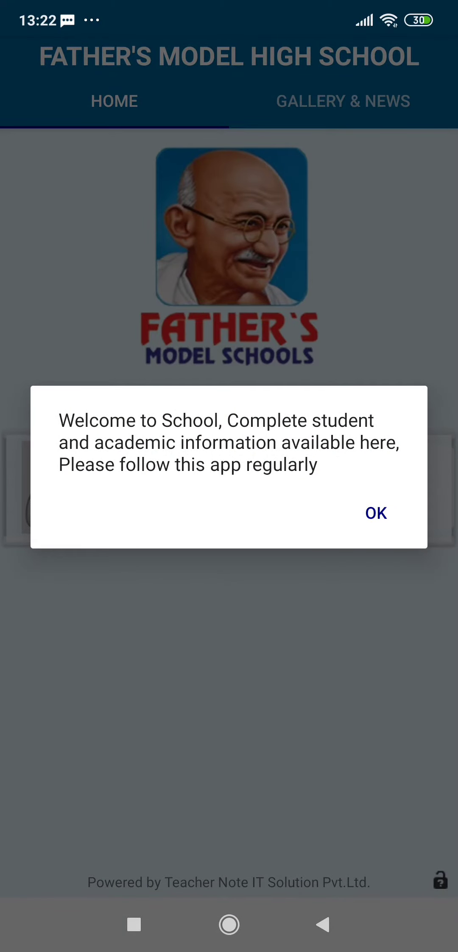
pyautogui.click(376, 513)
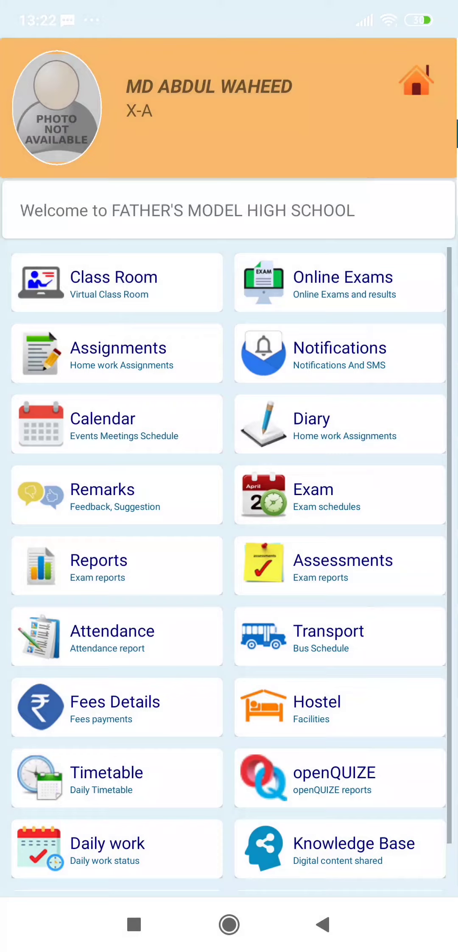
pyautogui.click(342, 277)
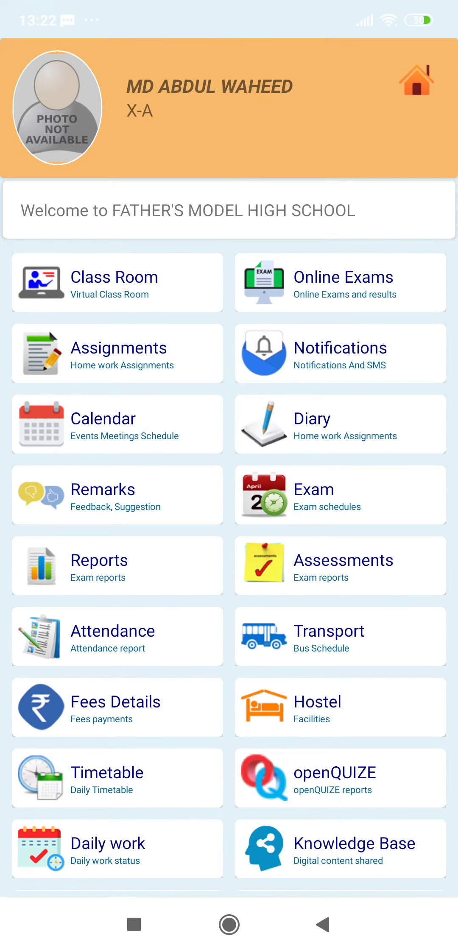
pyautogui.click(117, 352)
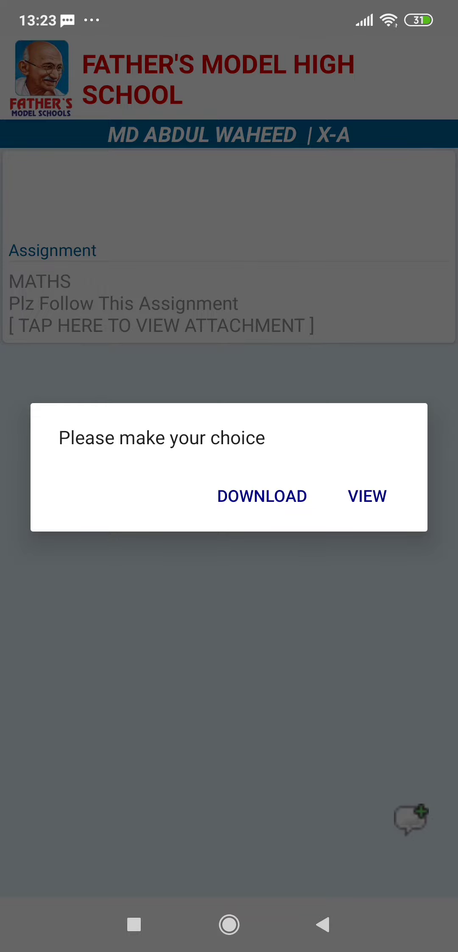
# Step: Choose VIEW to display the MATHS assignment PDF instead of downloading it
pyautogui.click(367, 496)
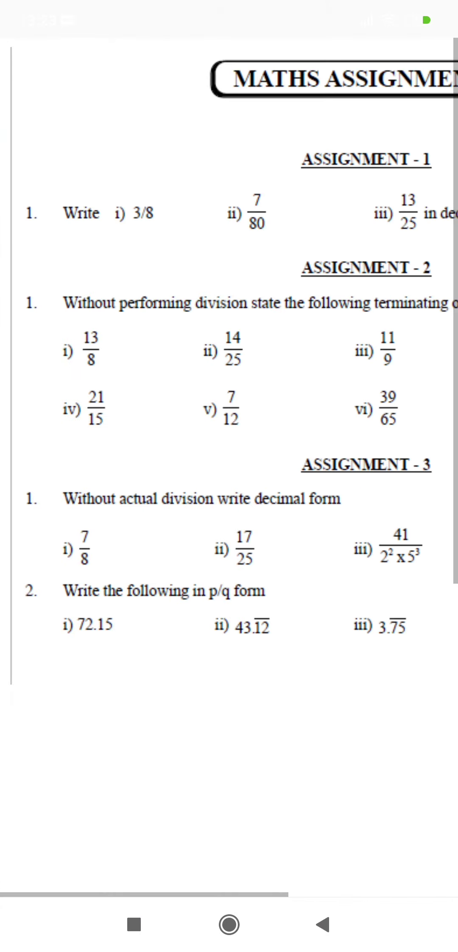